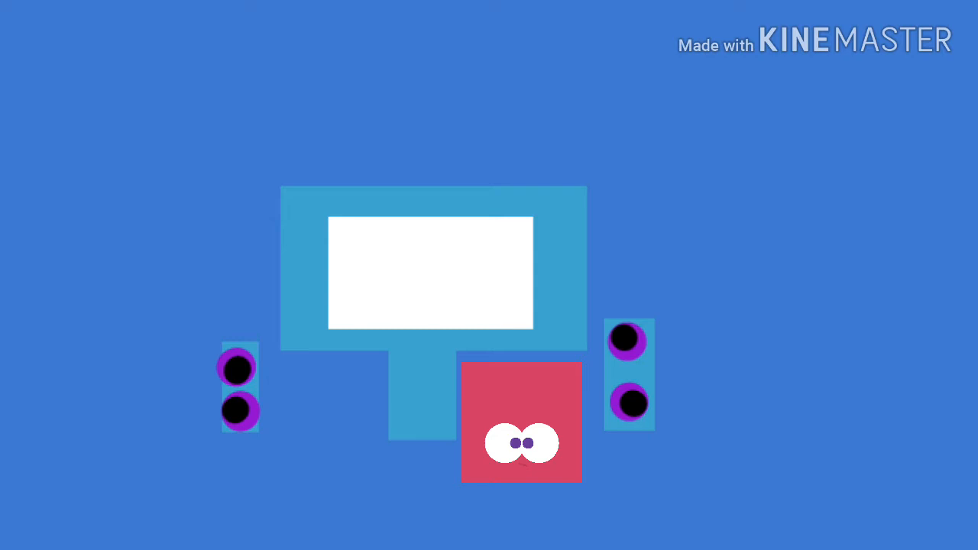
type("Google")
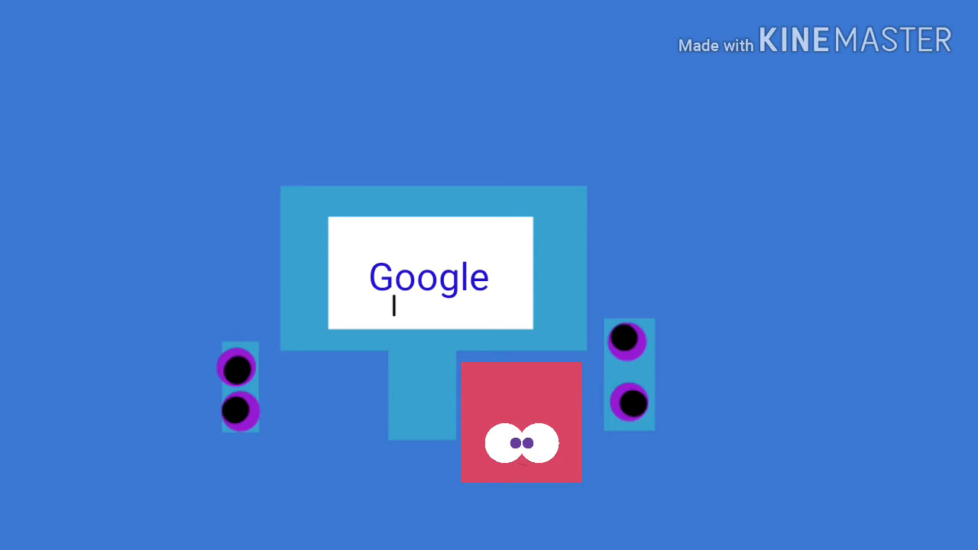